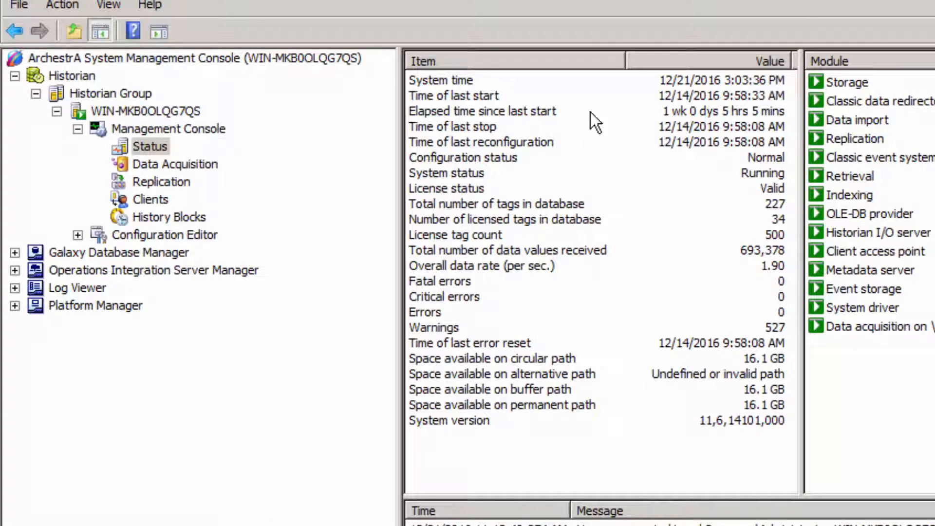
# Step: Show All Programs from the Start menu to reach the Invensys folder
pyautogui.click(456, 235)
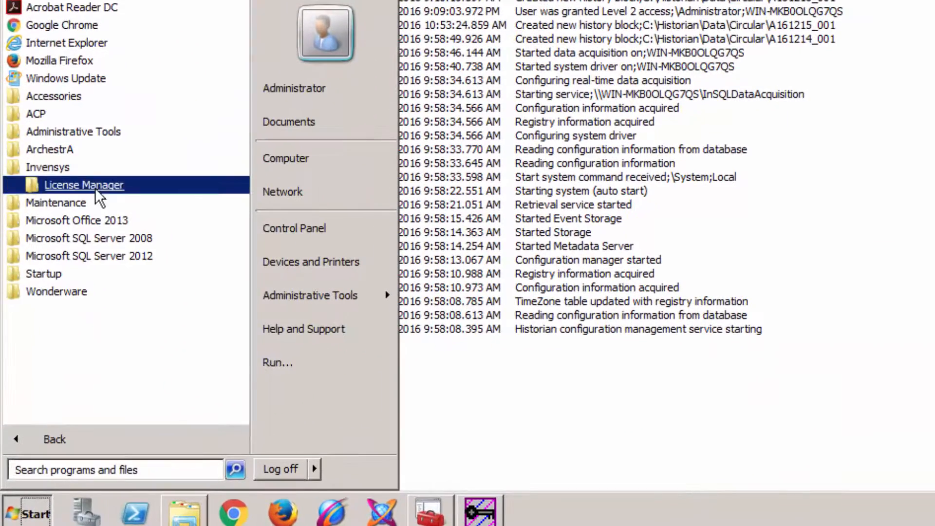
# Step: Launch ArchestrA License Manager and expand the local server to list its installed licenses
pyautogui.click(84, 184)
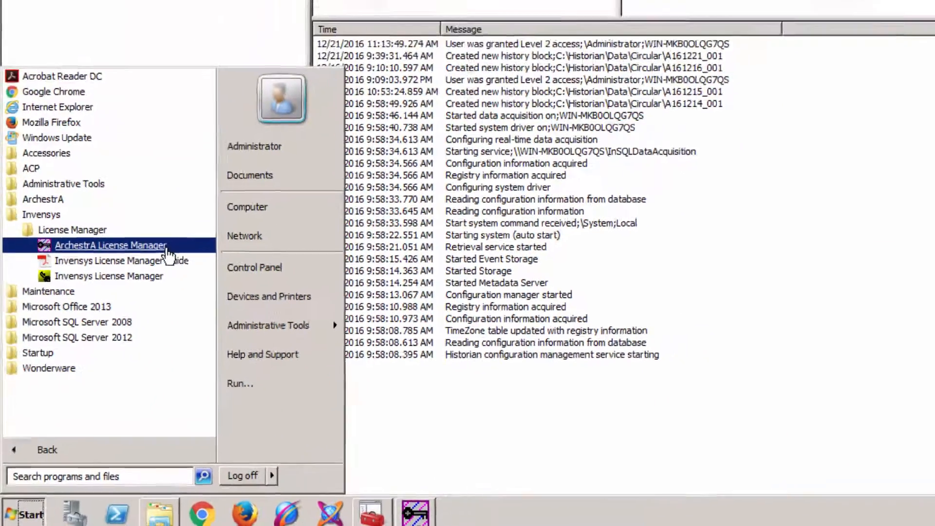
pyautogui.click(110, 245)
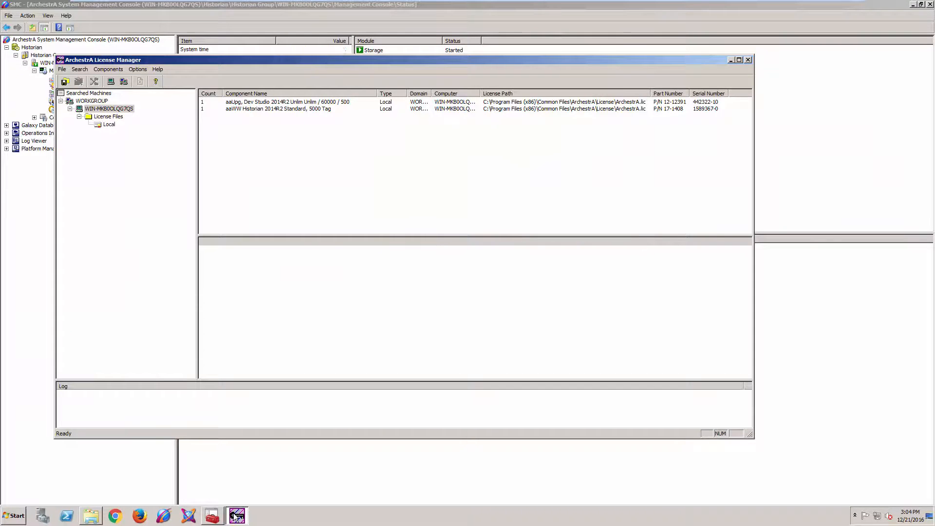
pyautogui.click(278, 108)
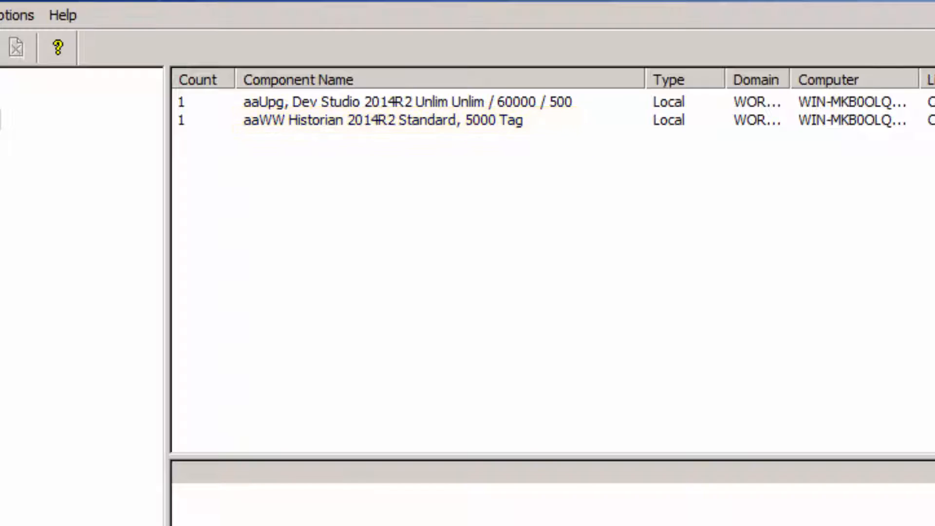
pyautogui.click(405, 102)
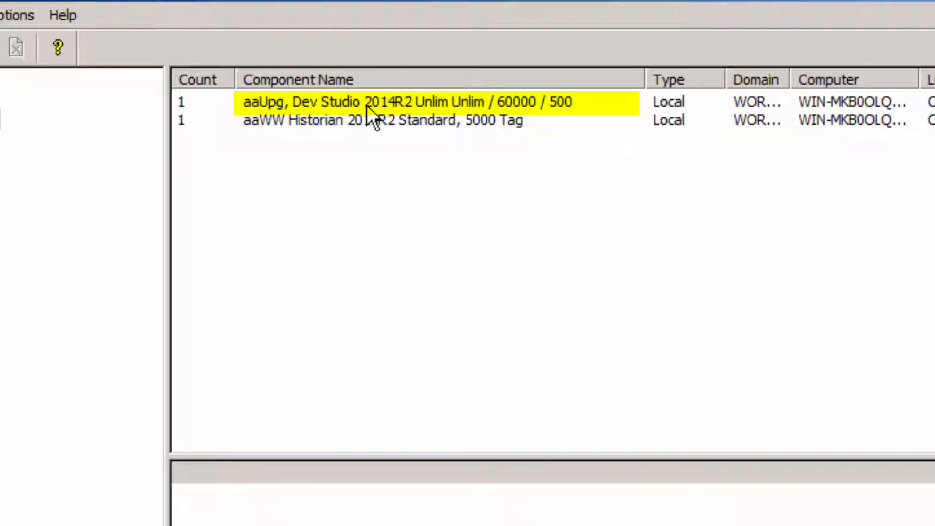
pyautogui.moveTo(545, 111)
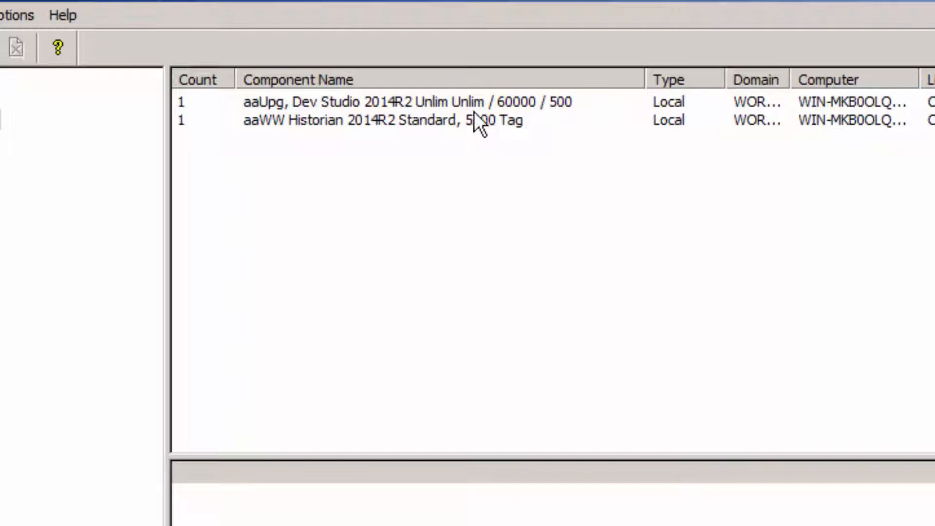
pyautogui.doubleClick(469, 101)
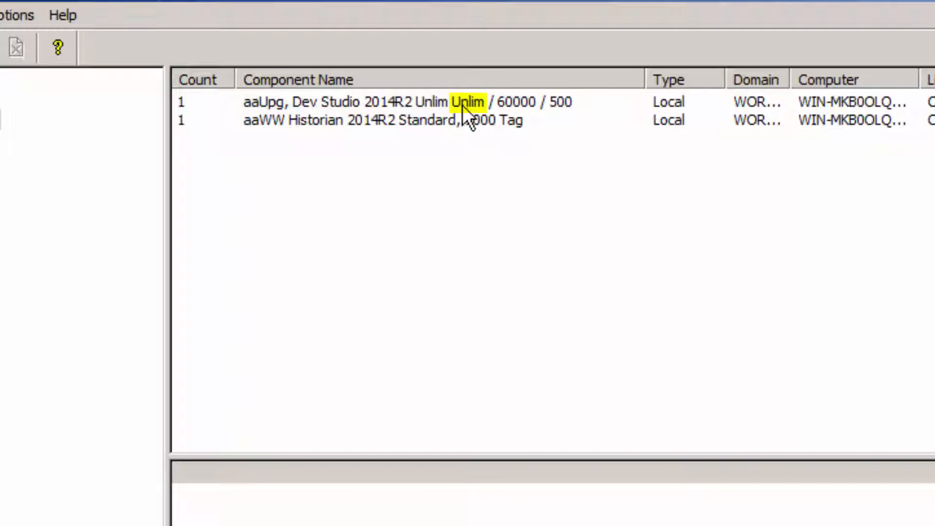
pyautogui.moveTo(492, 119)
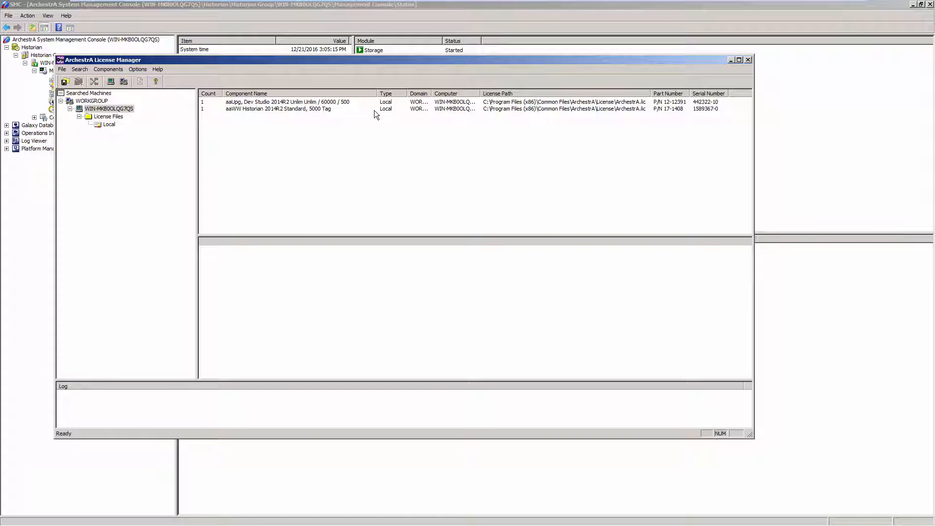
# Step: Delete the aaUpg Dev Studio 2014R2 license component, confirming with Yes
pyautogui.click(739, 59)
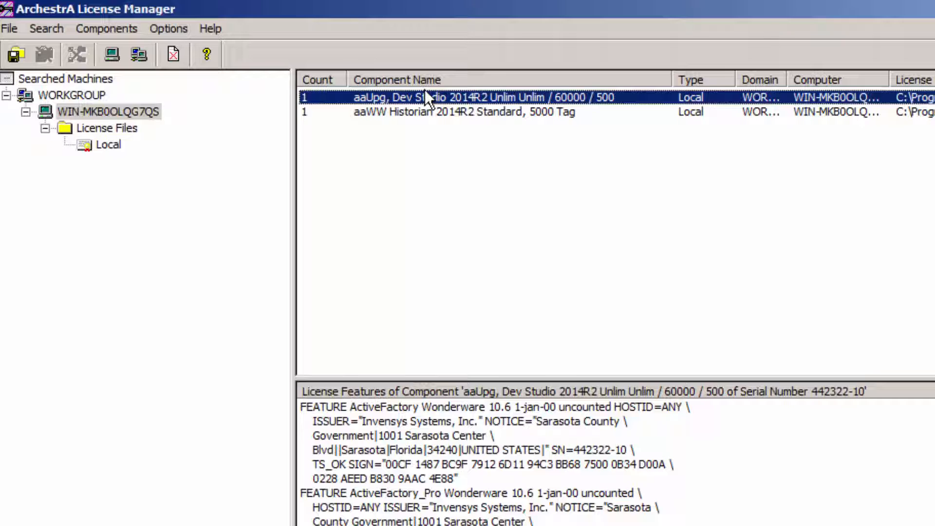
pyautogui.moveTo(677, 170)
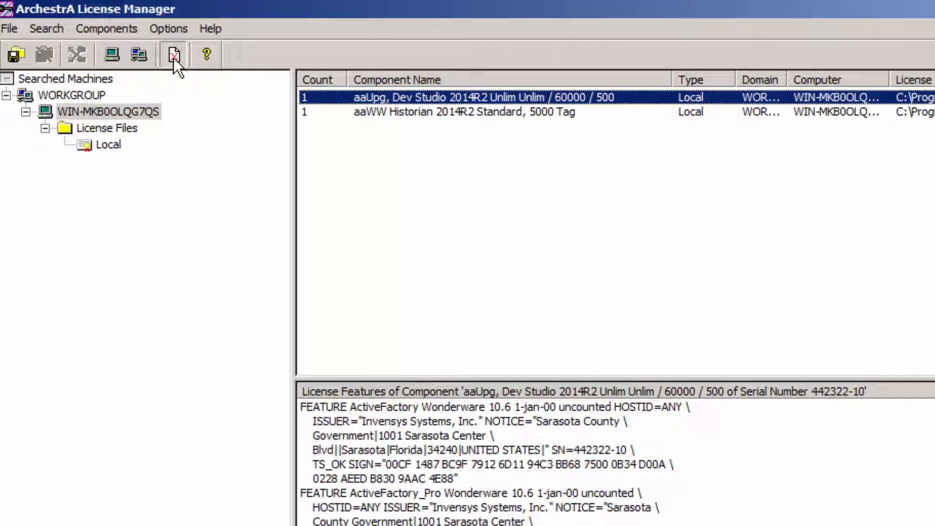
pyautogui.click(173, 55)
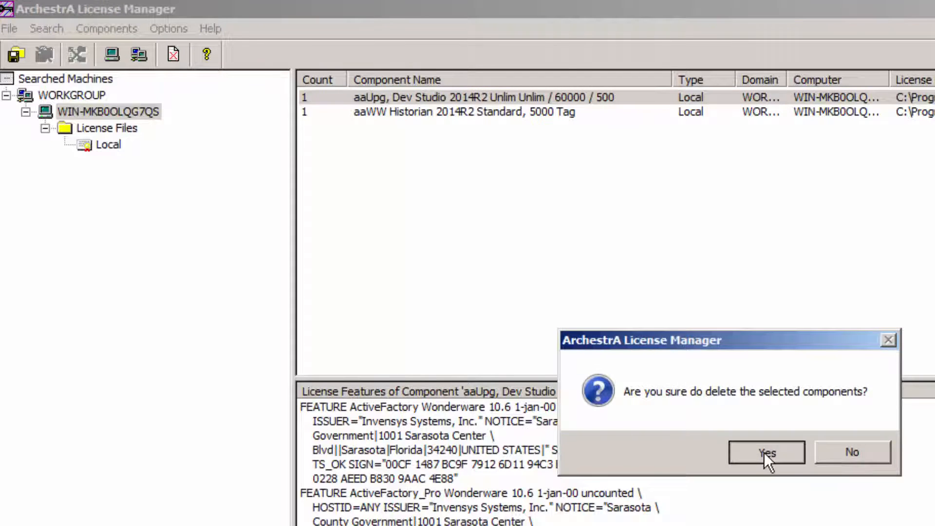
pyautogui.click(766, 452)
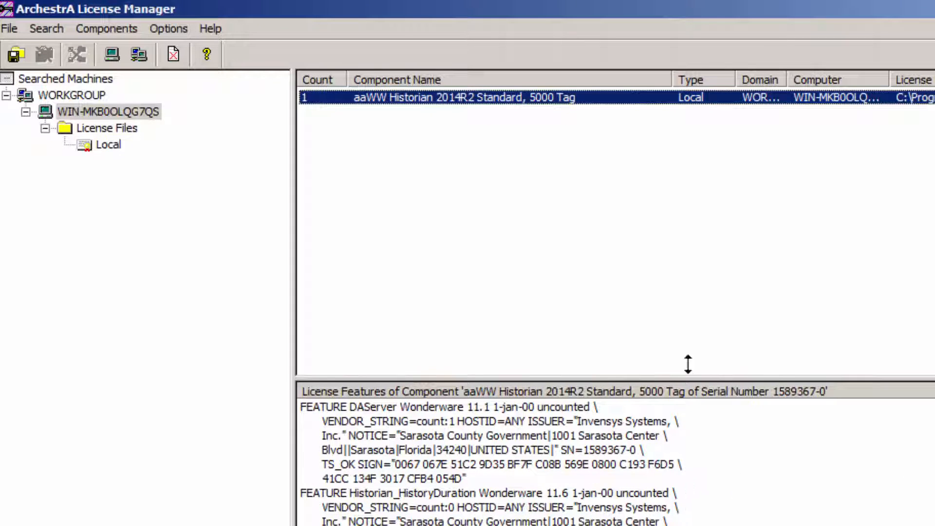
pyautogui.moveTo(447, 110)
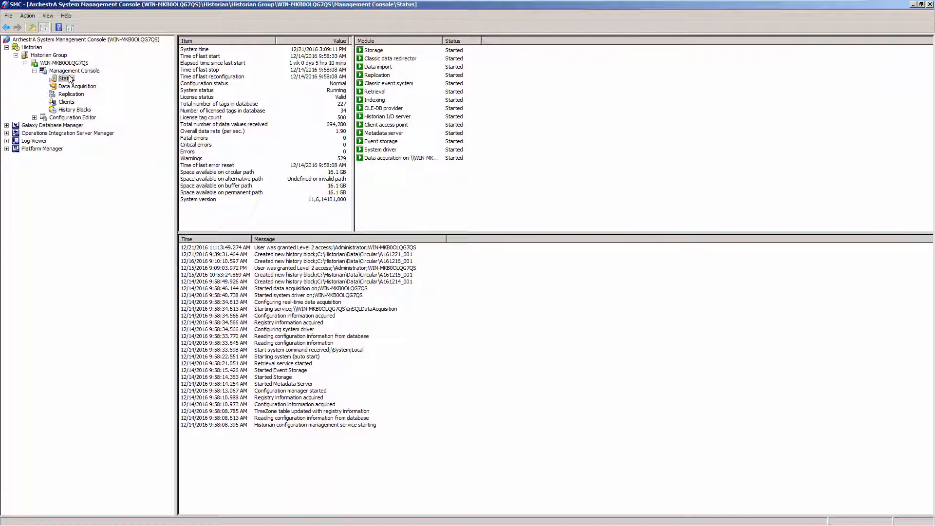
# Step: Refresh the Historian license information via Status > All Tasks and acknowledge with OK
pyautogui.rightClick(64, 78)
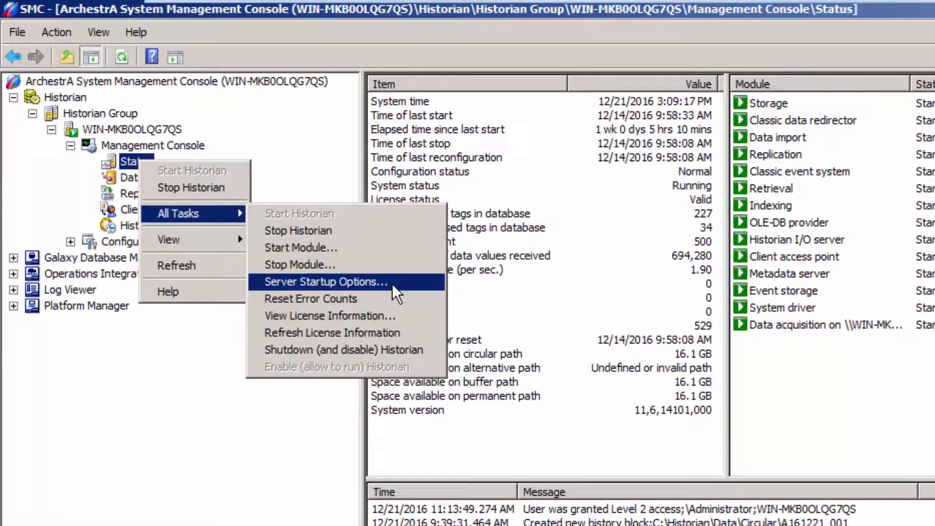
pyautogui.moveTo(398, 316)
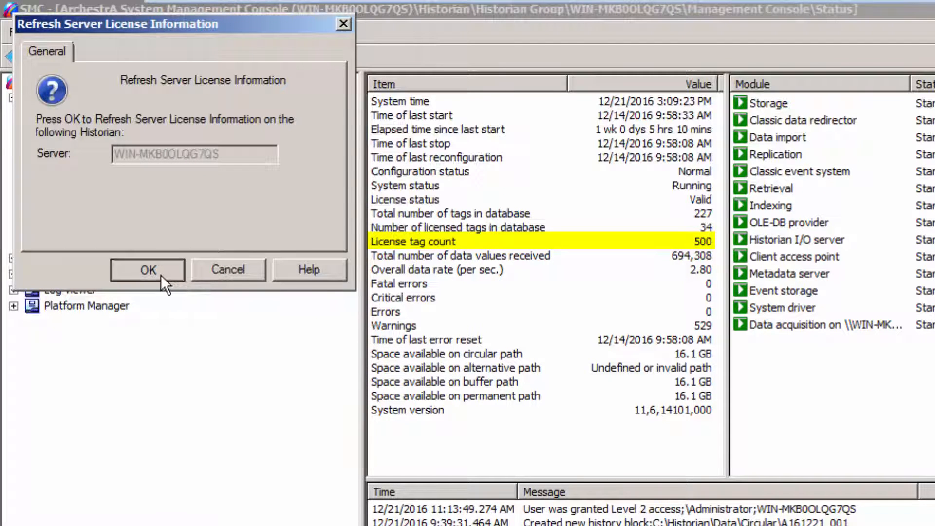
pyautogui.click(147, 270)
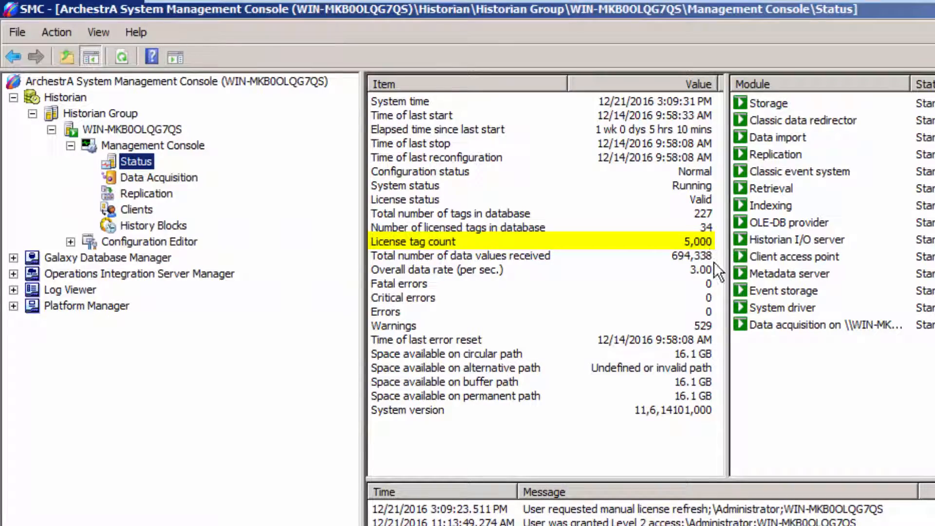
pyautogui.click(902, 9)
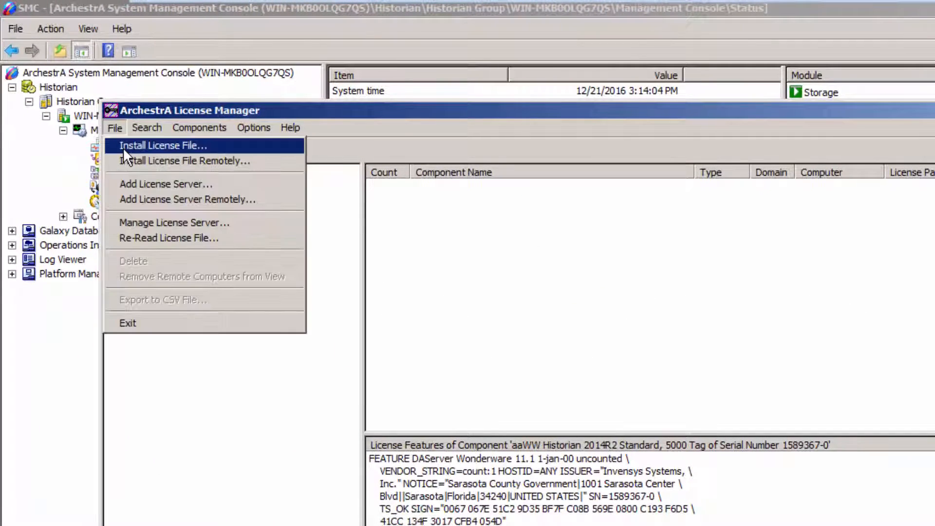
pyautogui.click(162, 145)
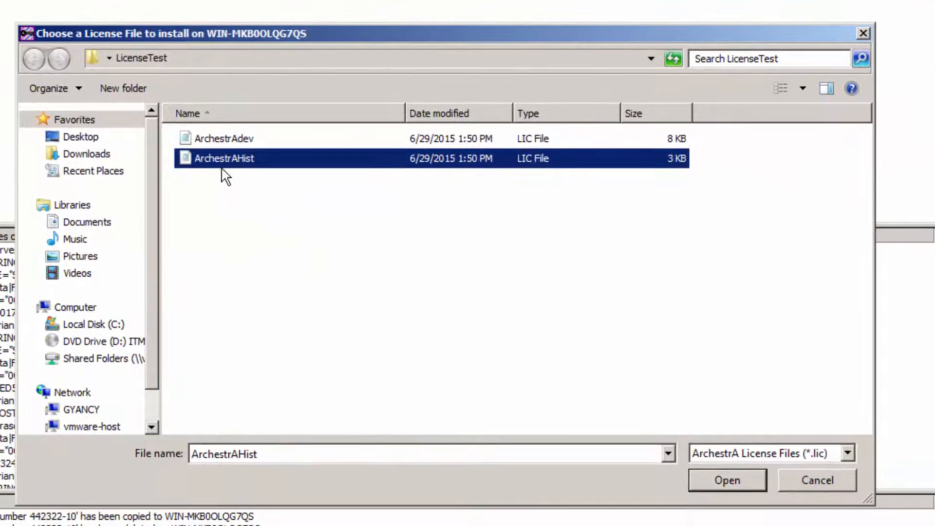
pyautogui.moveTo(238, 173)
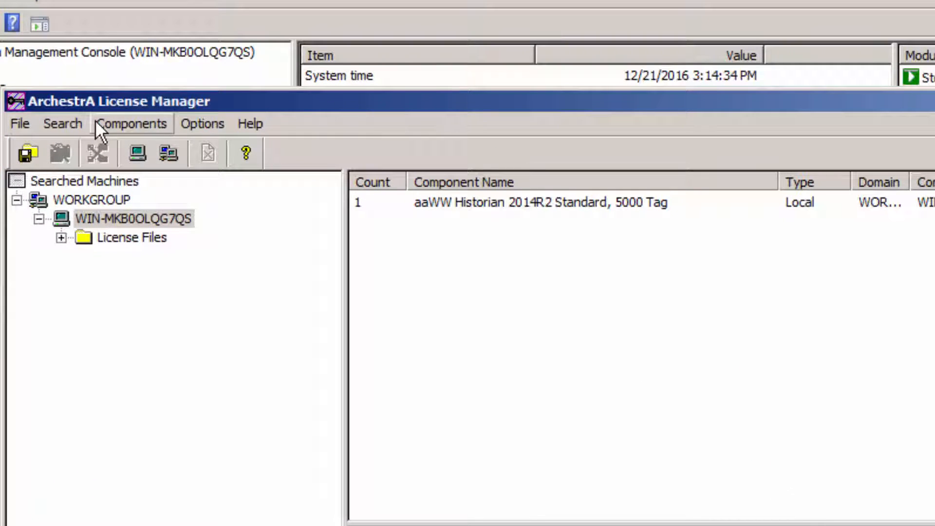
# Step: Install the ArchestrAdev license file from the LicenseTest folder via File > Install License File
pyautogui.click(20, 124)
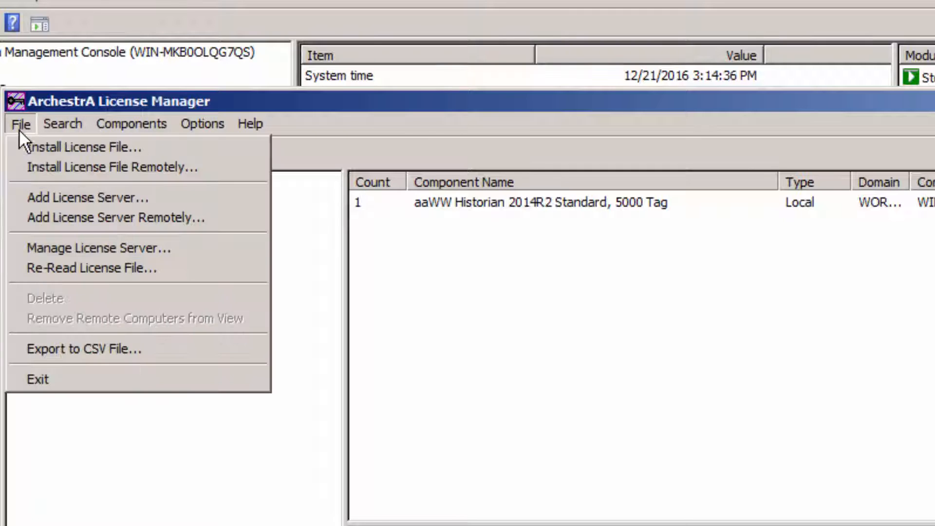
pyautogui.moveTo(84, 147)
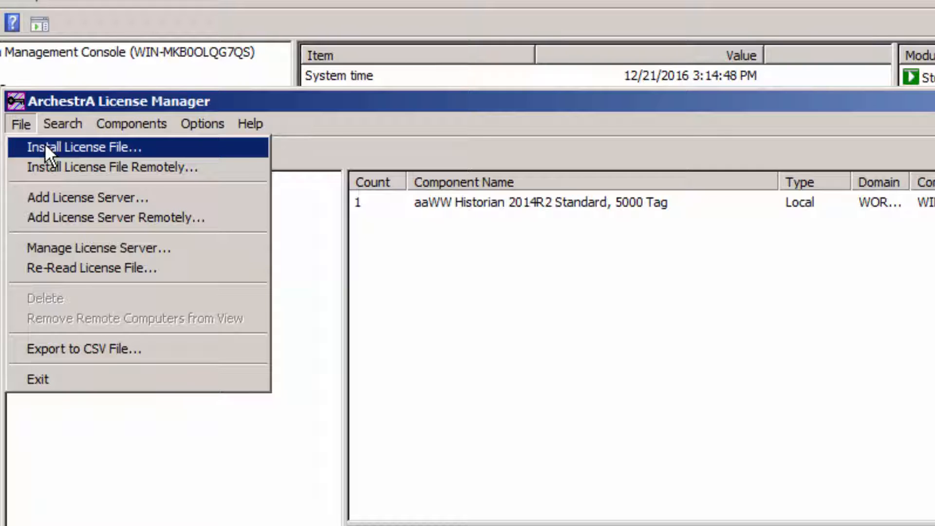
pyautogui.moveTo(68, 154)
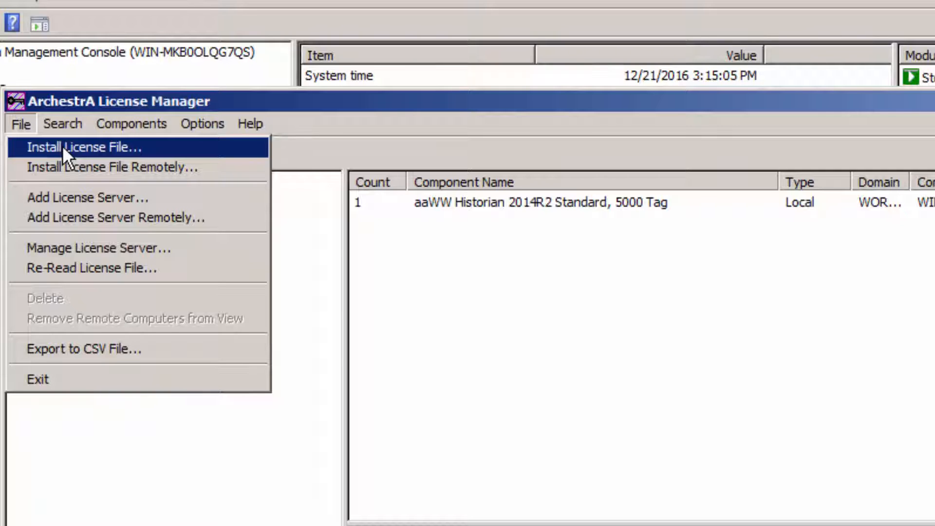
pyautogui.click(84, 147)
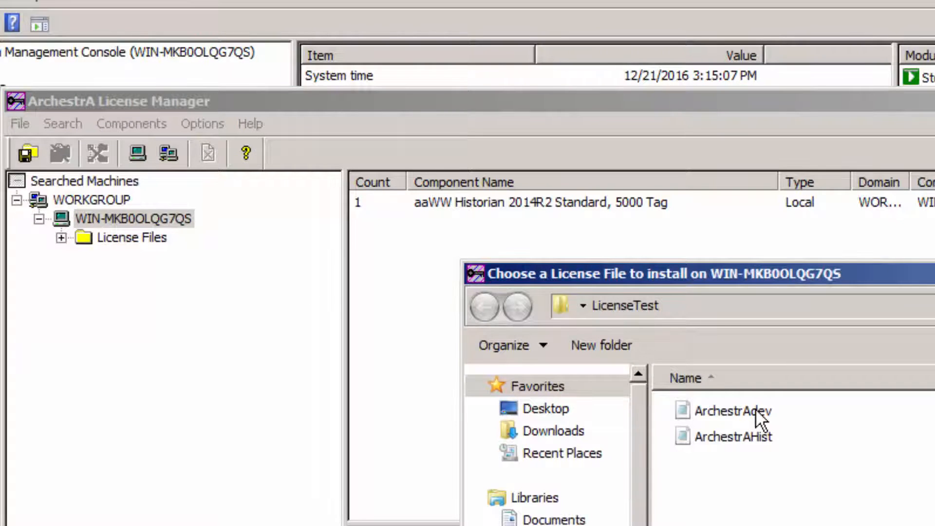
pyautogui.doubleClick(734, 411)
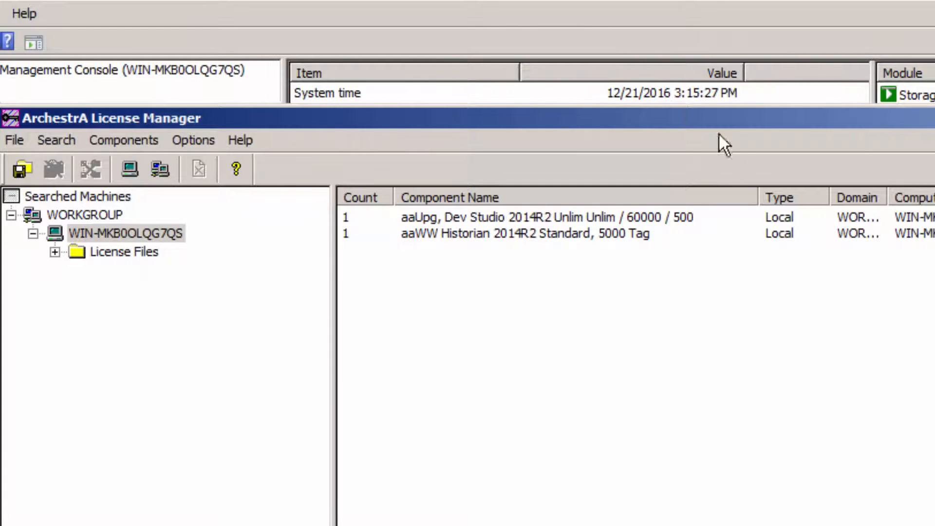
pyautogui.moveTo(671, 37)
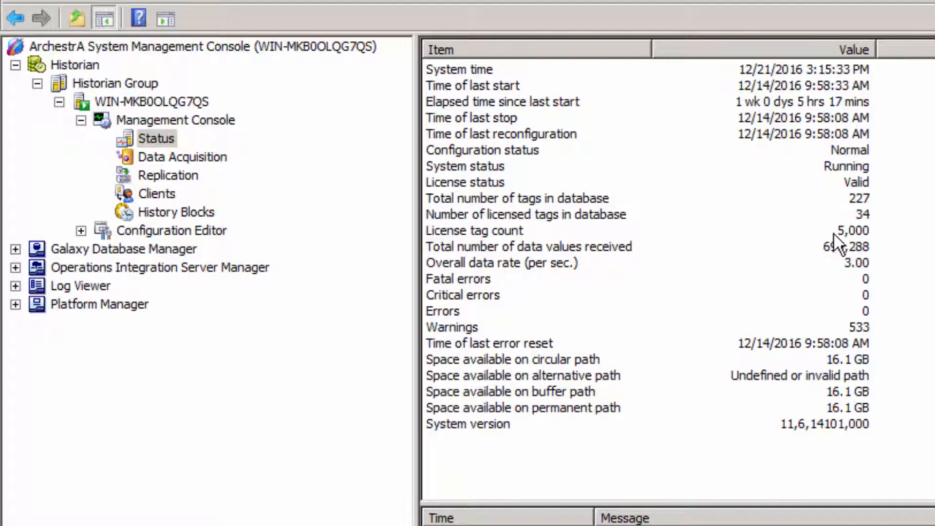
pyautogui.moveTo(495, 245)
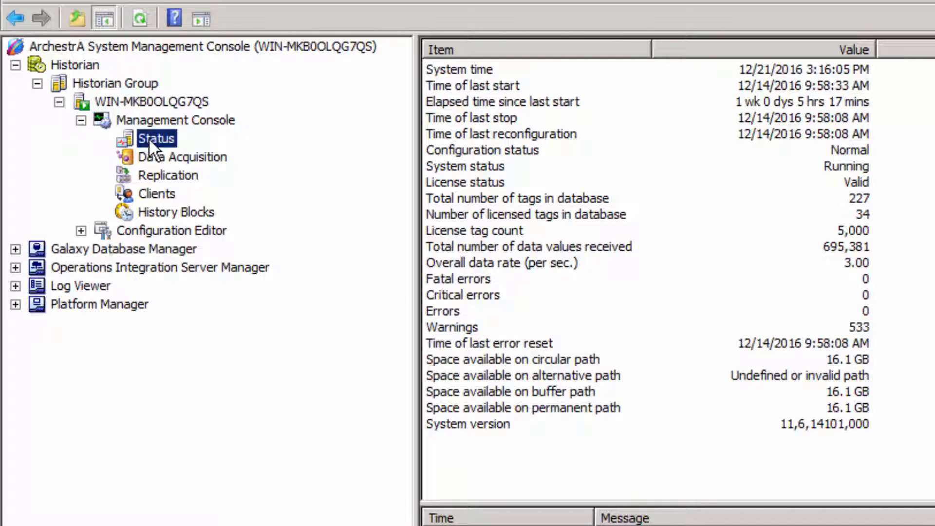
# Step: Request another Historian license refresh via Status > All Tasks > Refresh License Information
pyautogui.rightClick(156, 137)
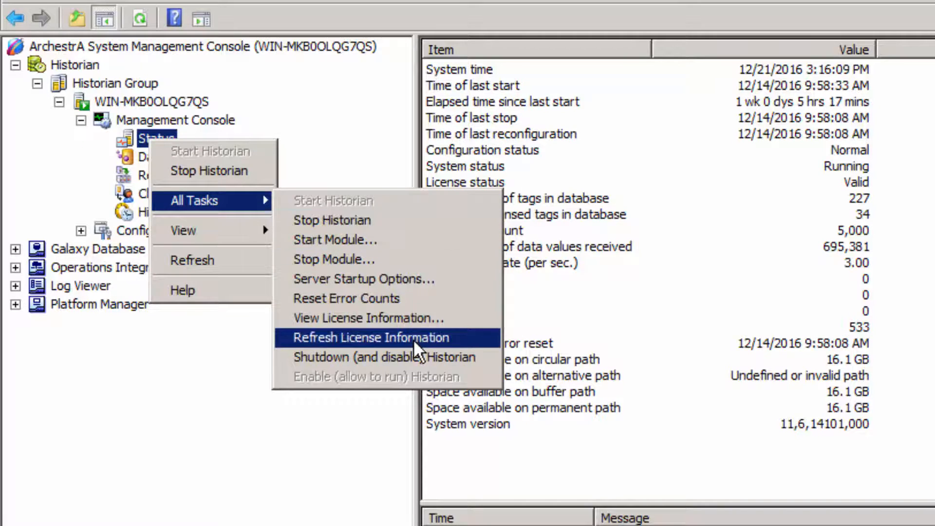
pyautogui.click(368, 337)
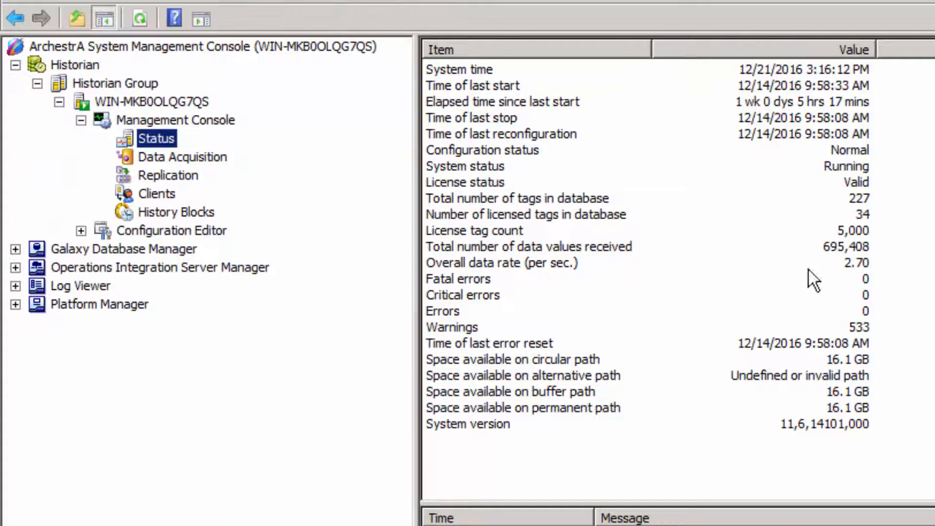